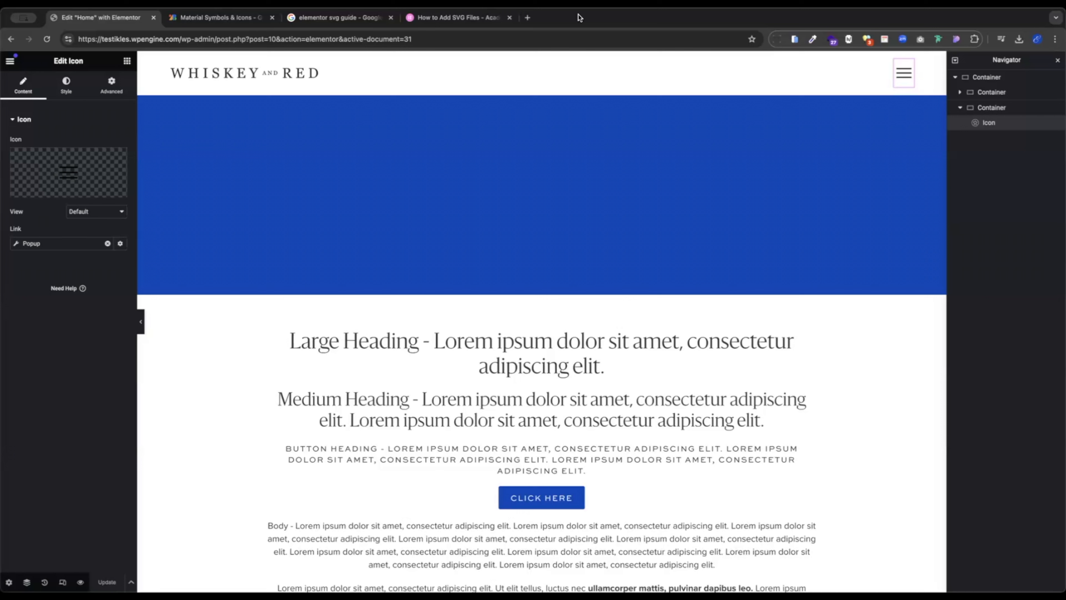
- Switch from the Elementor editor to the Material Symbols & Icons catalogue
left_click(218, 17)
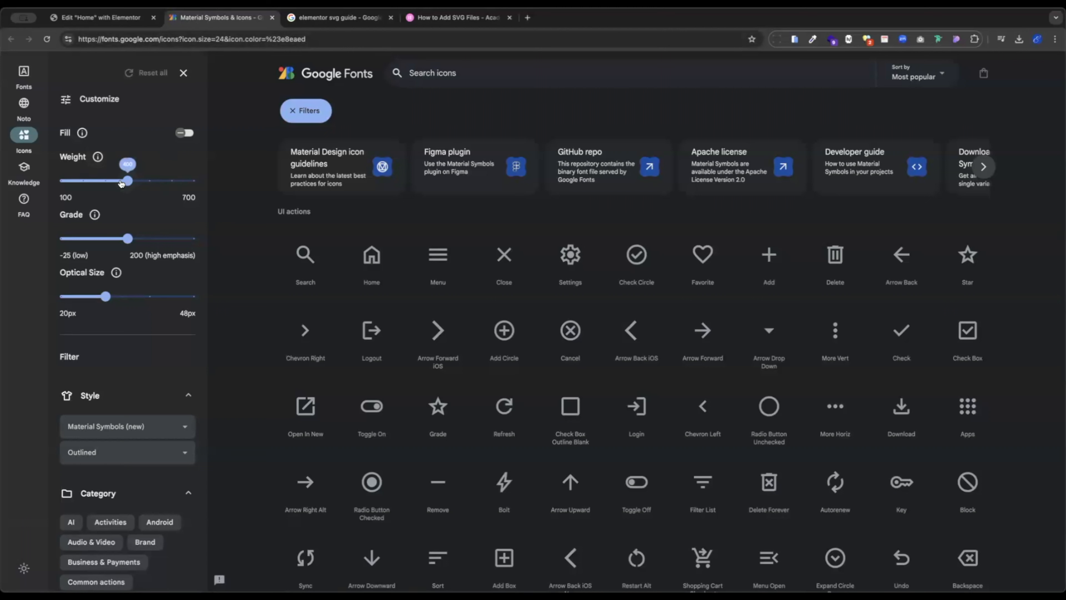
left_click_drag(127, 181, 106, 181)
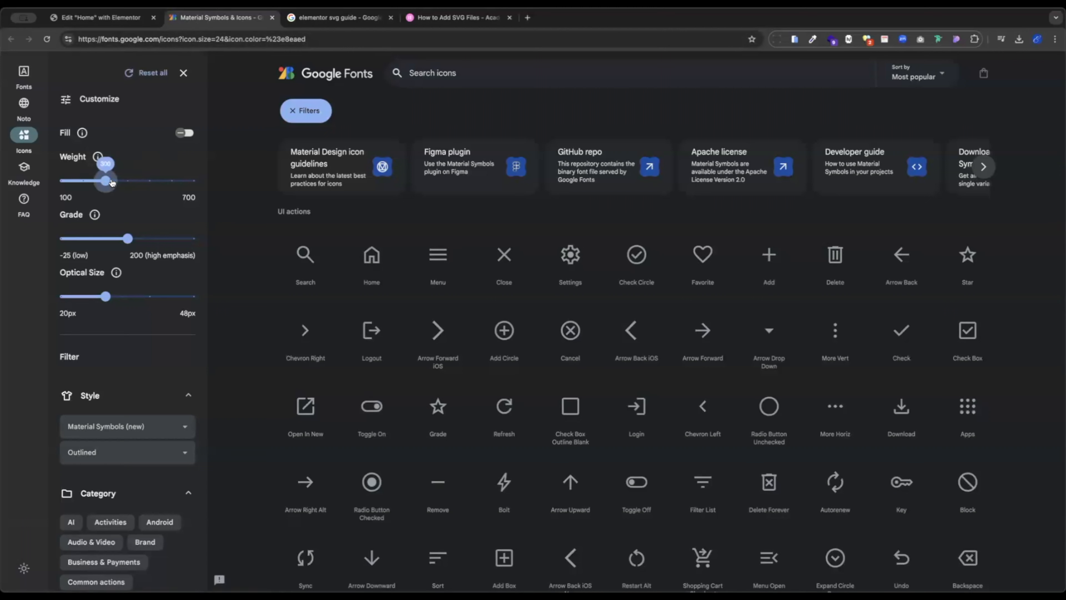
left_click_drag(109, 181, 81, 181)
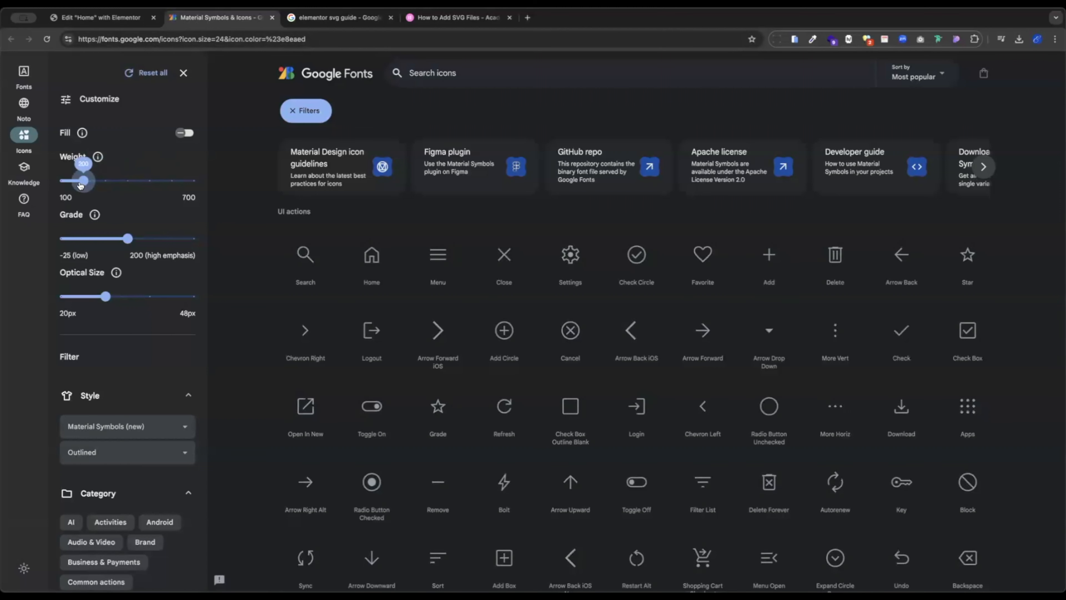
left_click_drag(82, 181, 60, 181)
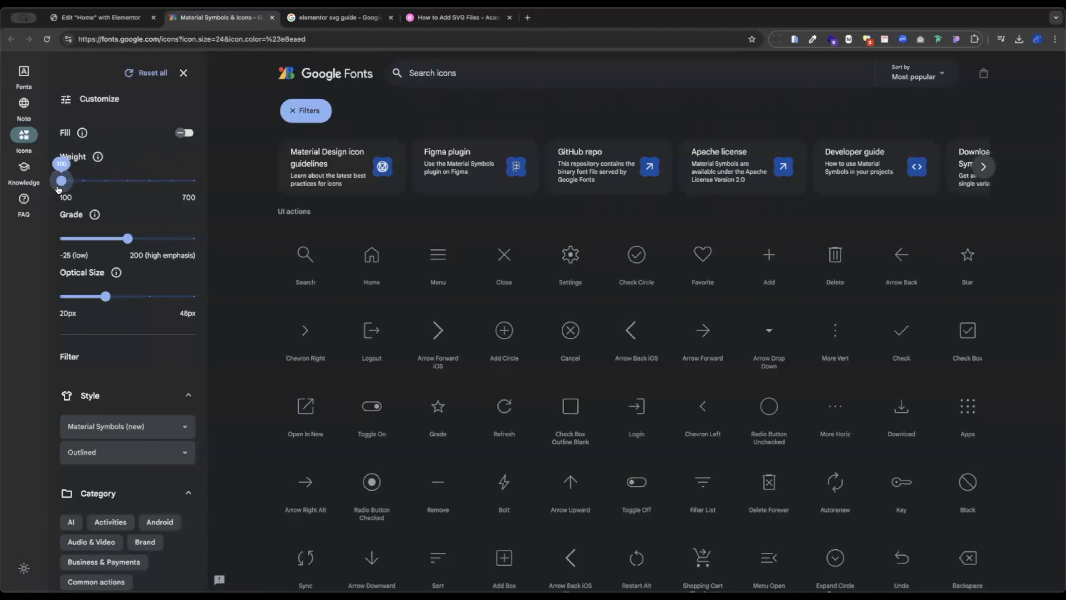
left_click_drag(61, 181, 196, 180)
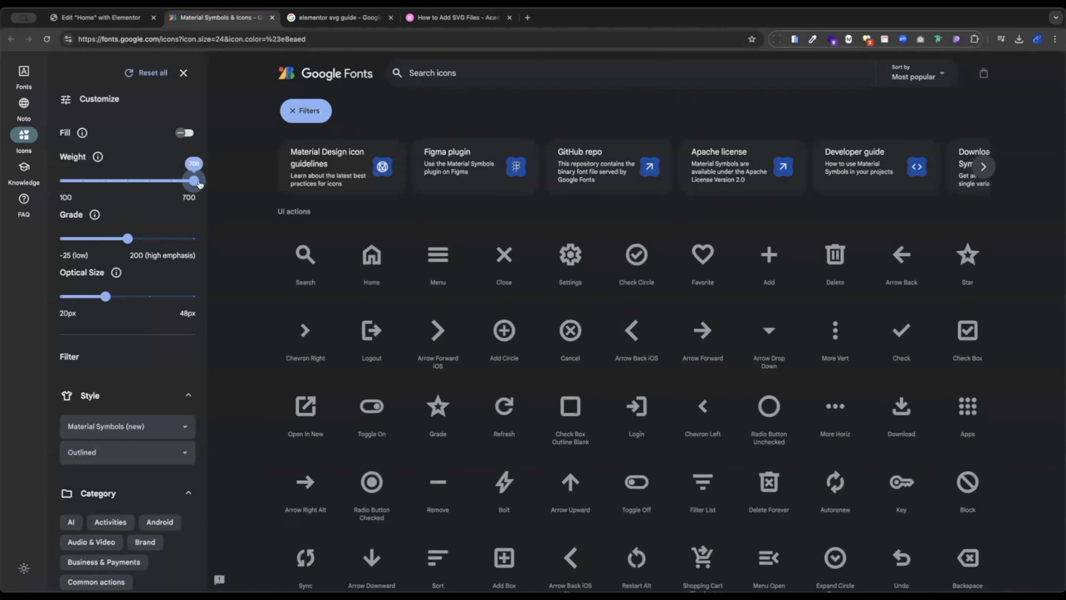
left_click_drag(194, 181, 127, 181)
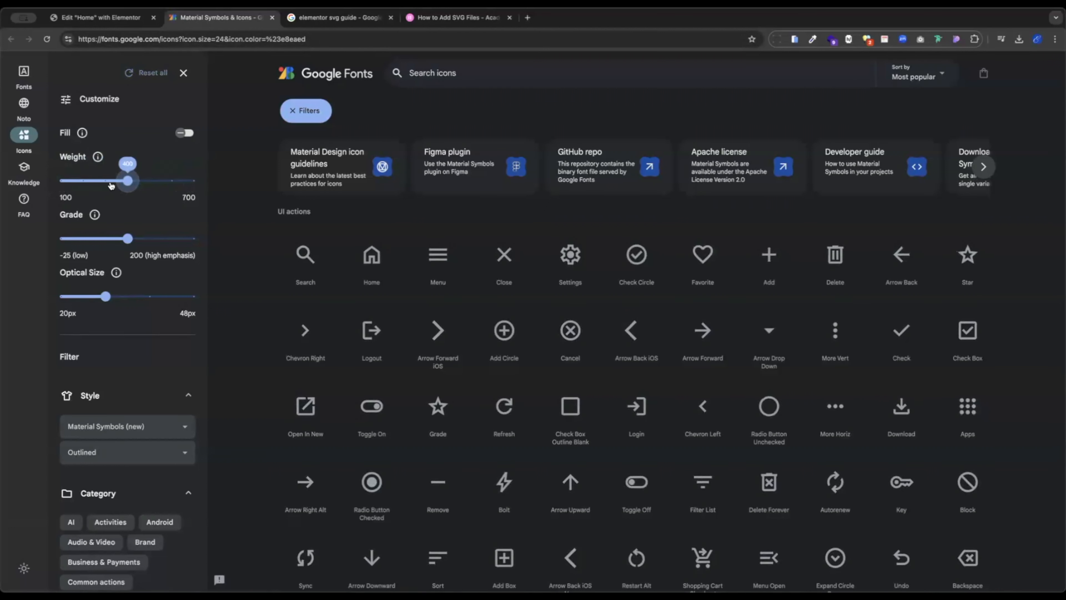
mouse_move(93, 175)
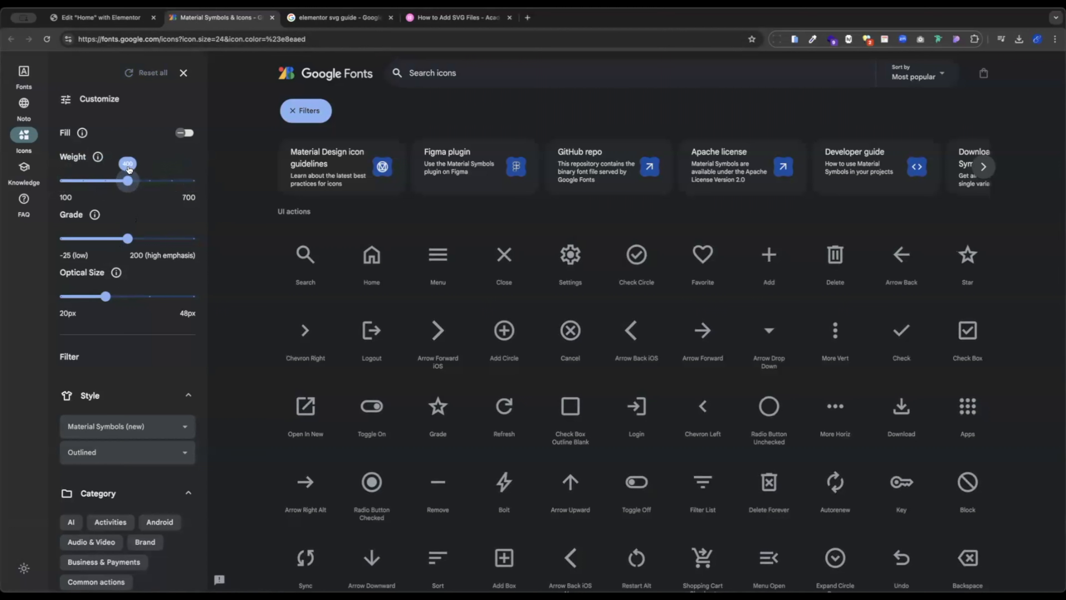
mouse_move(438, 265)
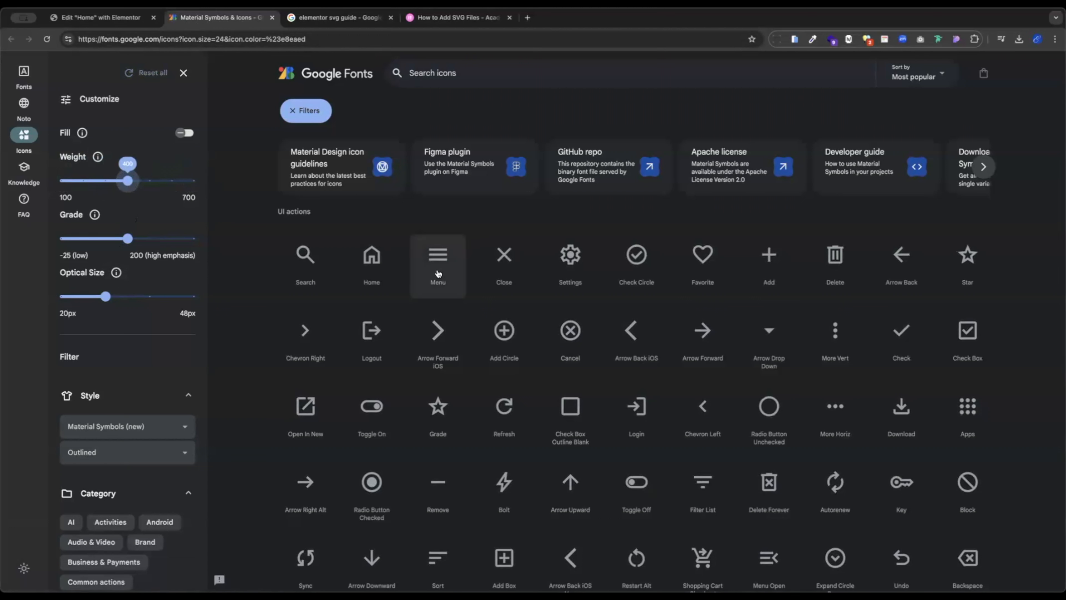
- Download the outlined Menu icon at weight 400 as an SVG file
left_click(437, 265)
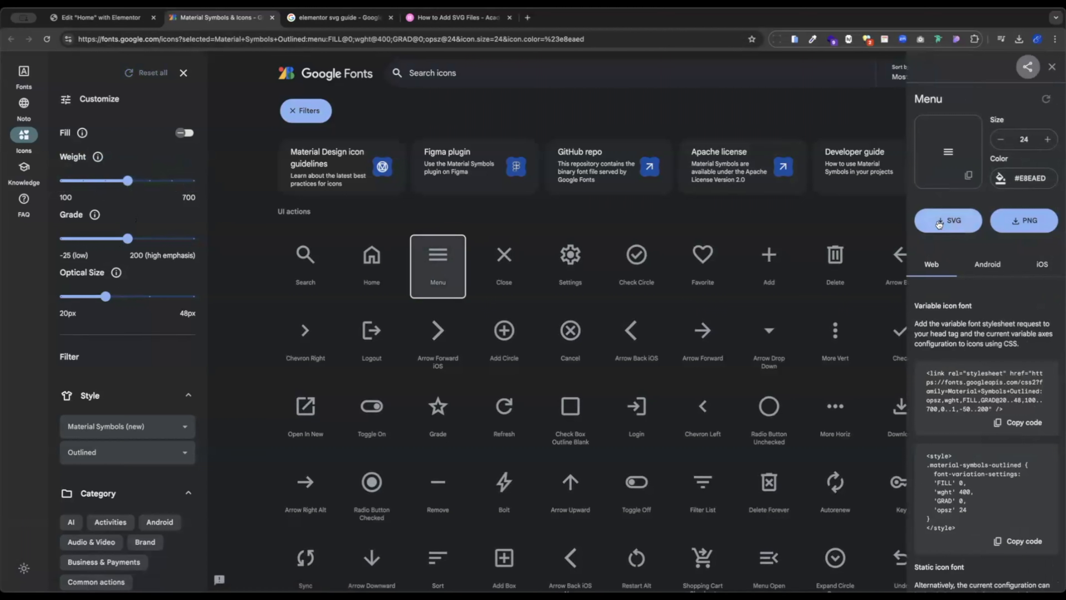
left_click(947, 220)
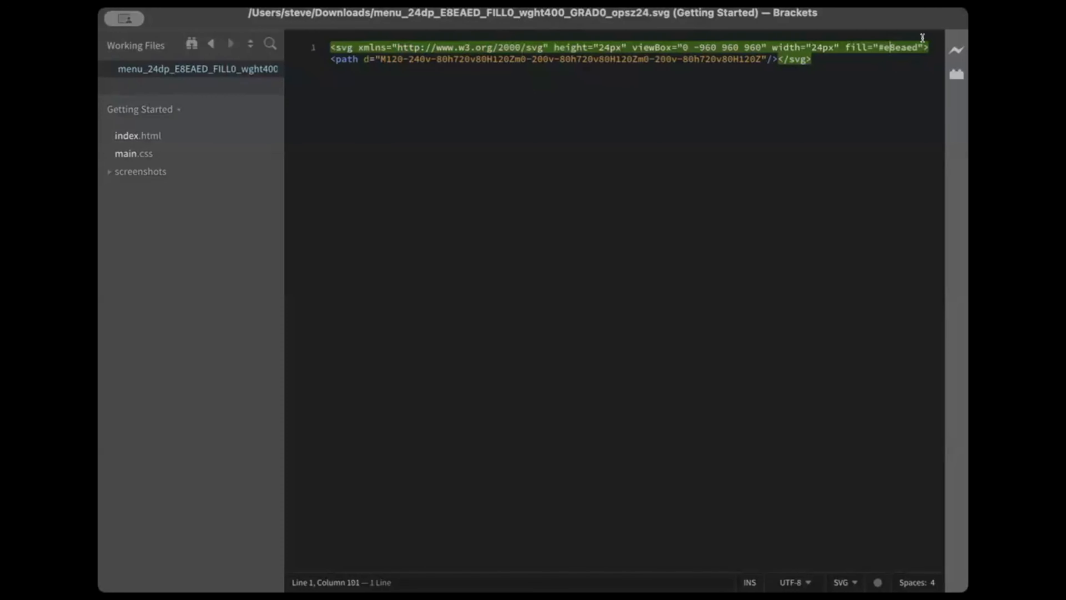
- Remove the fill="#e8eaed" attribute from the menu icon's svg tag
double_click(883, 47)
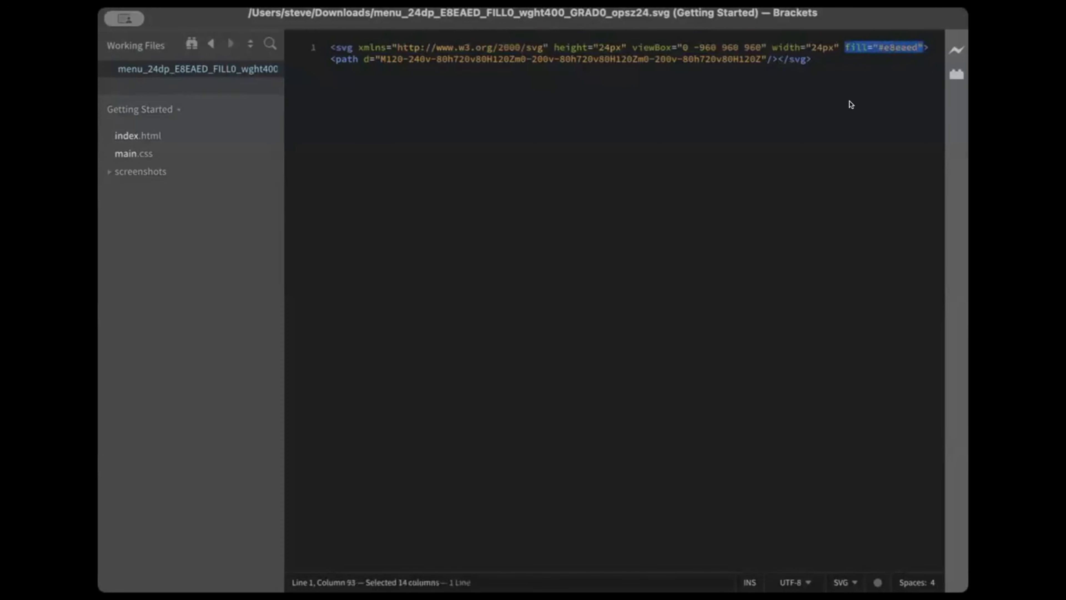
key("Delete")
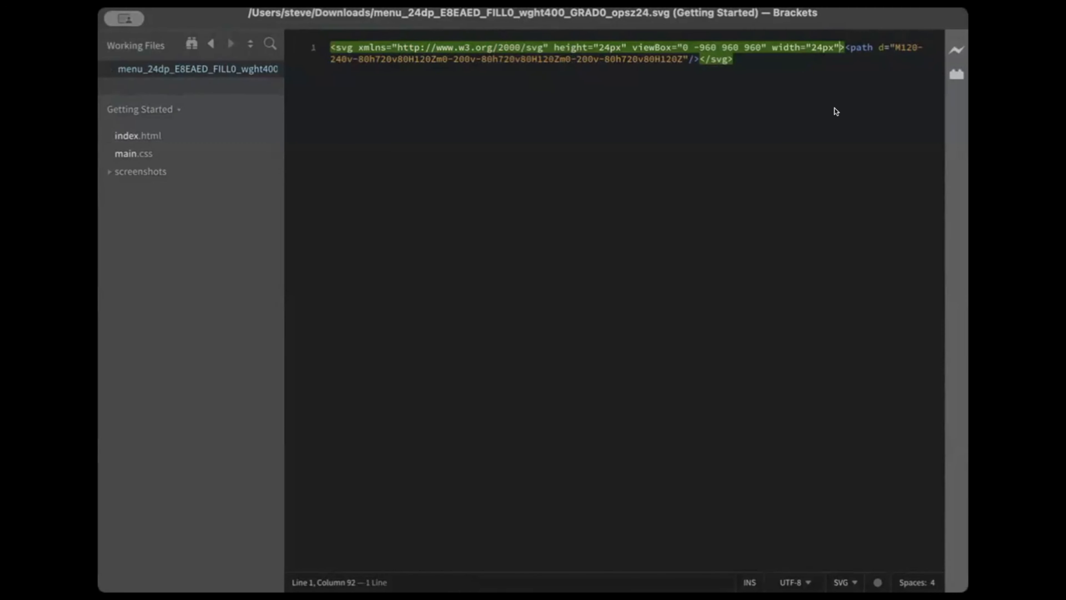
mouse_move(212, 32)
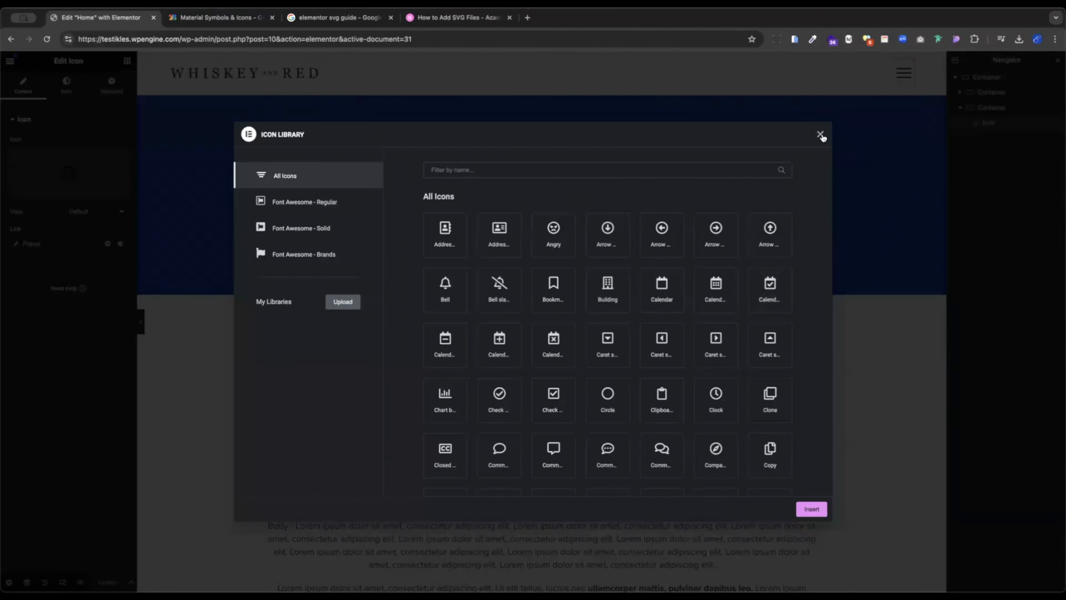
- Dismiss the Icon Library and request a custom SVG upload for the header icon
left_click(820, 135)
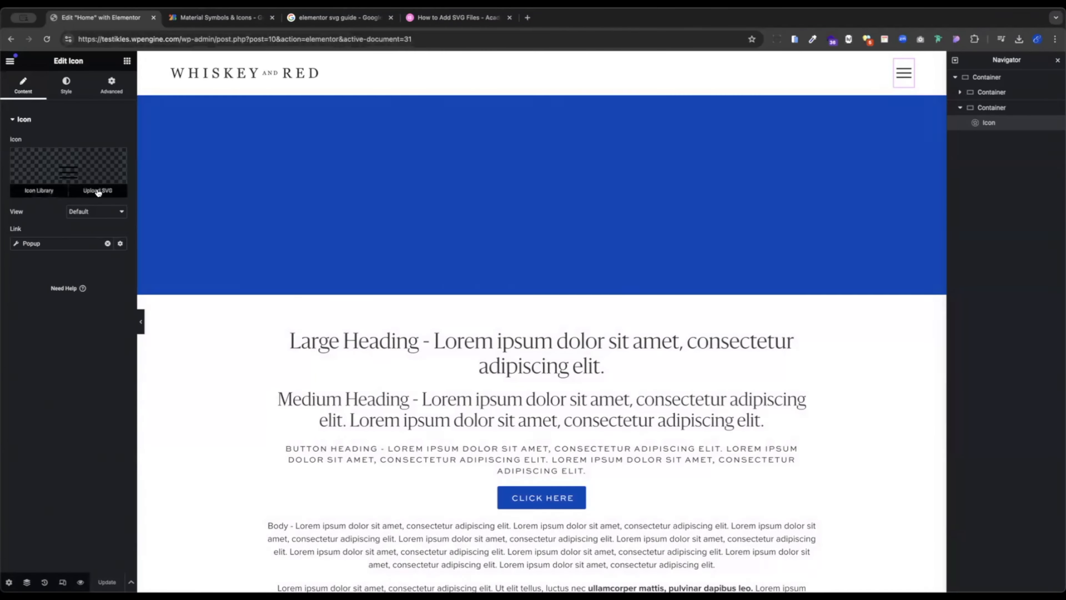
mouse_move(607, 302)
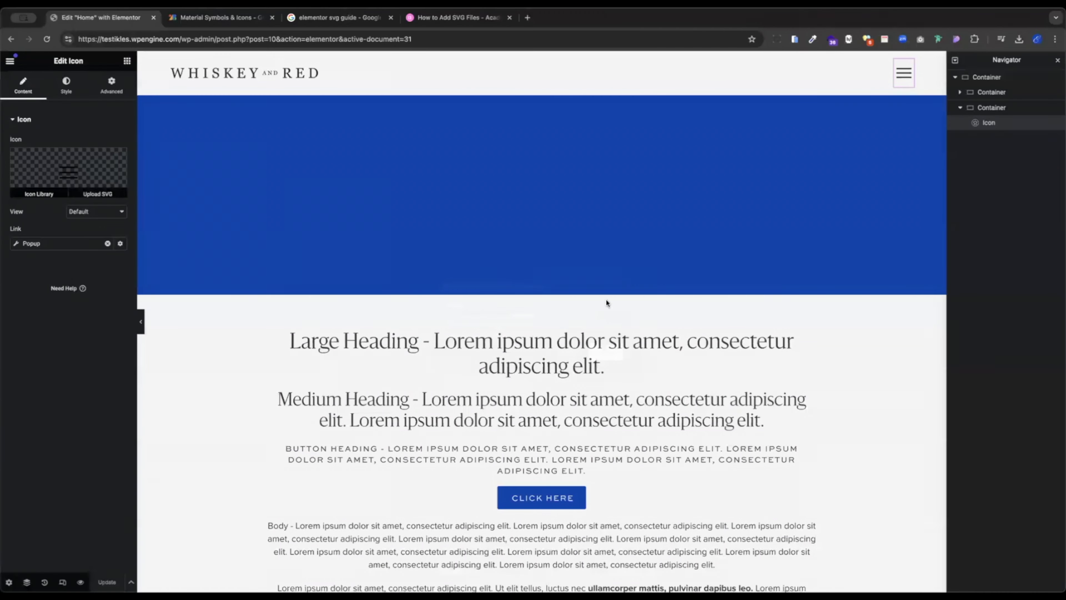
left_click(97, 193)
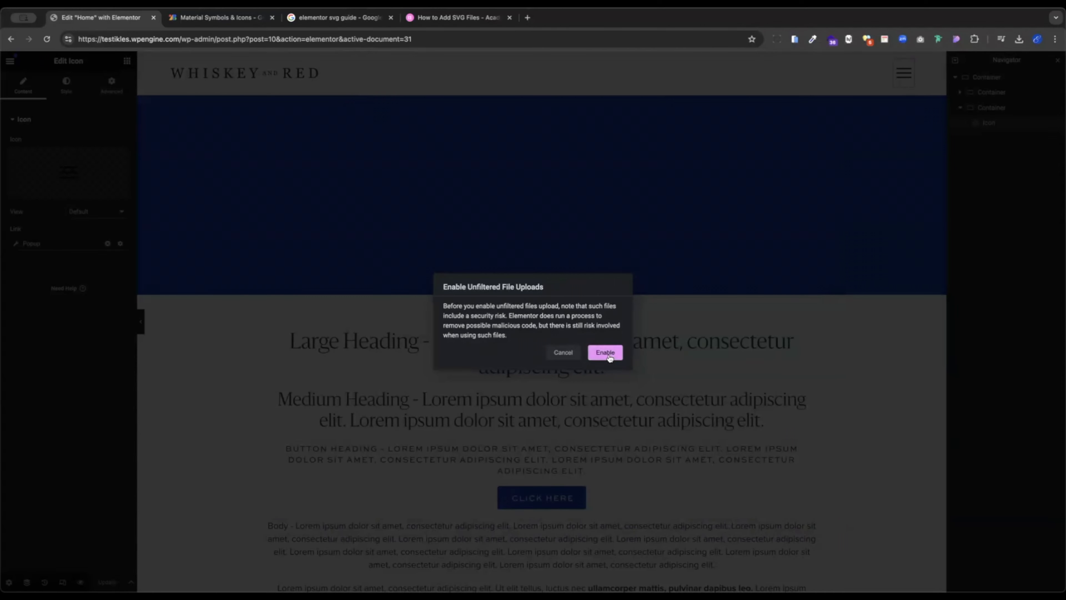
- Enable unfiltered file uploads so the media library with the SVG icons opens
left_click(604, 352)
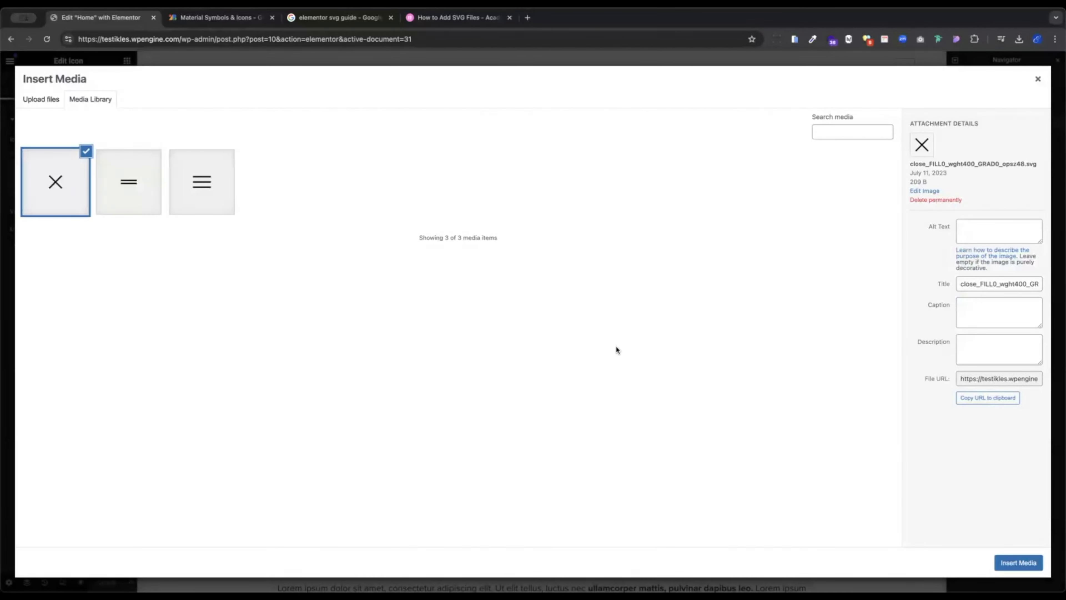